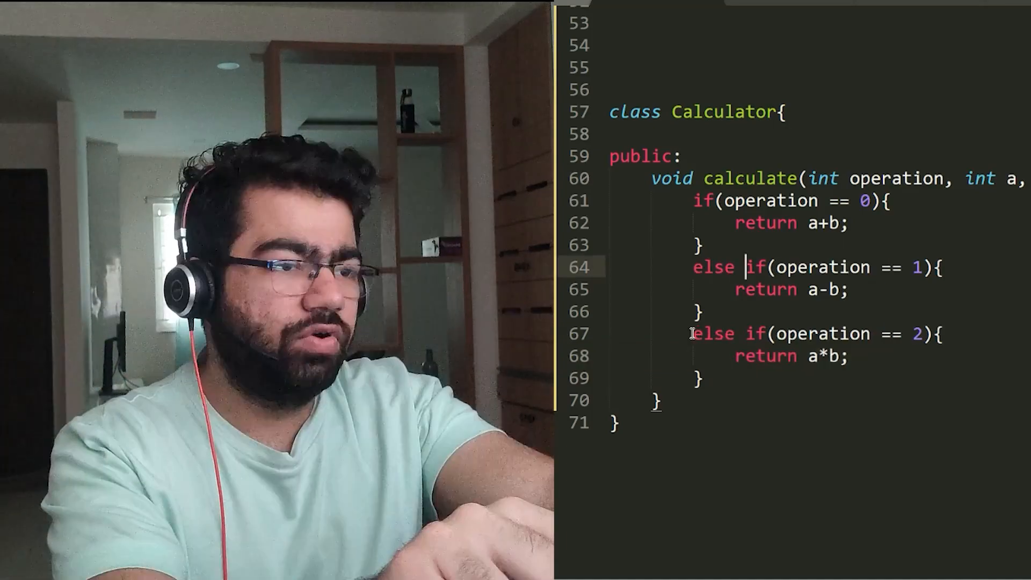
pyautogui.write('else if(operation')
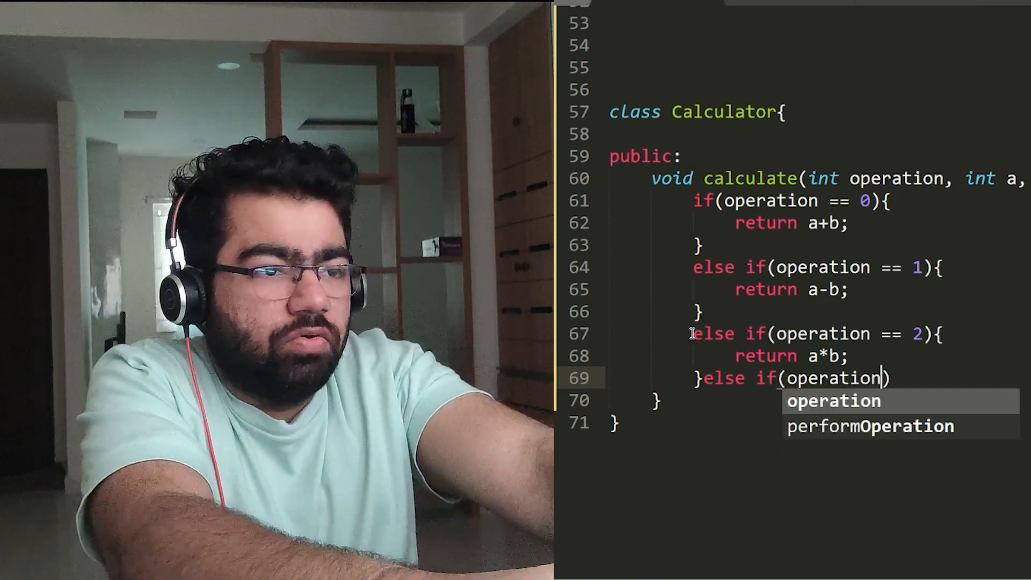
pyautogui.write('== 3)')
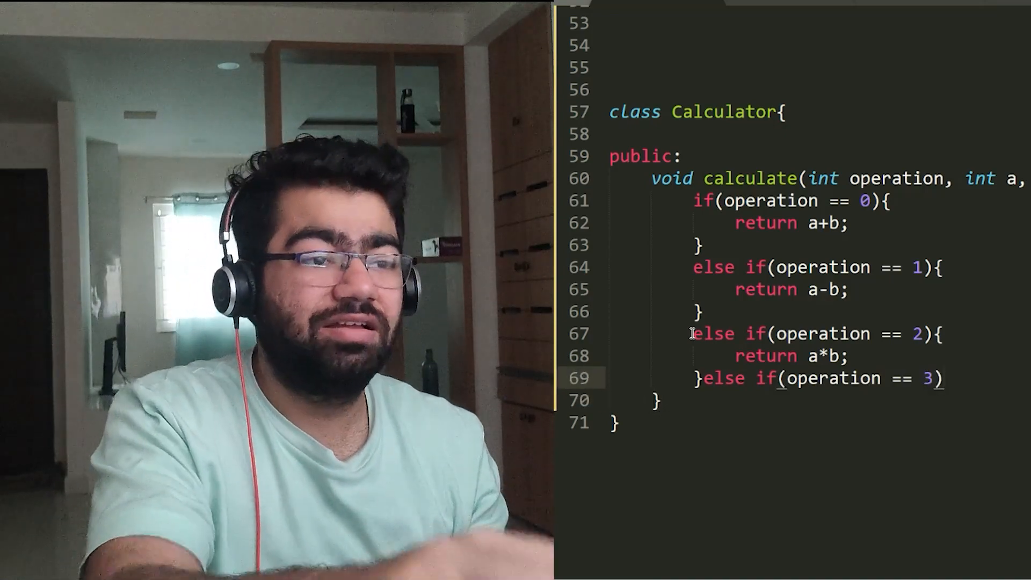
pyautogui.write('{')
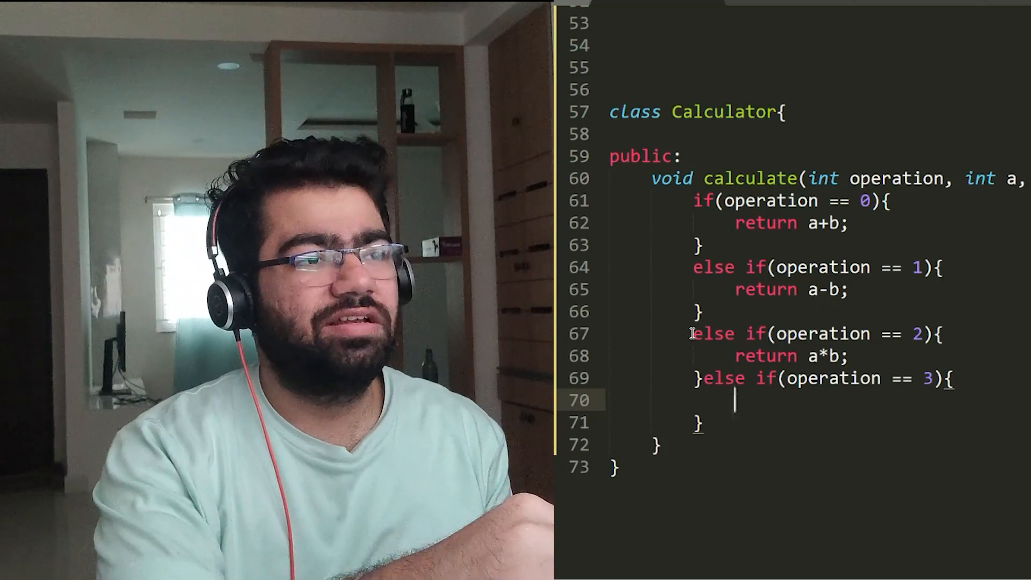
pyautogui.scroll(3)
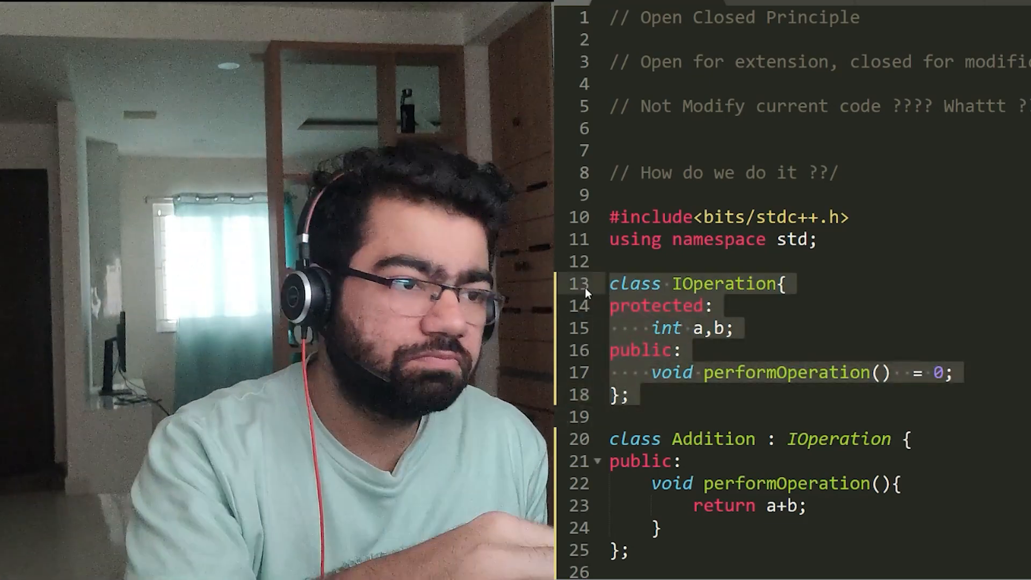
pyautogui.scroll(-3)
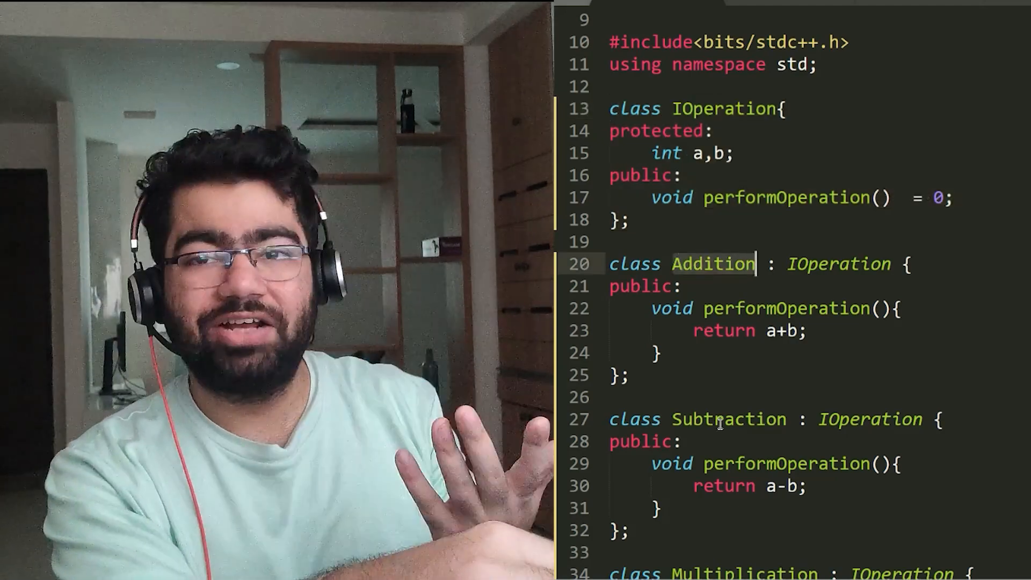
pyautogui.scroll(-3)
pyautogui.write('void calculate(int , int a, int b){')
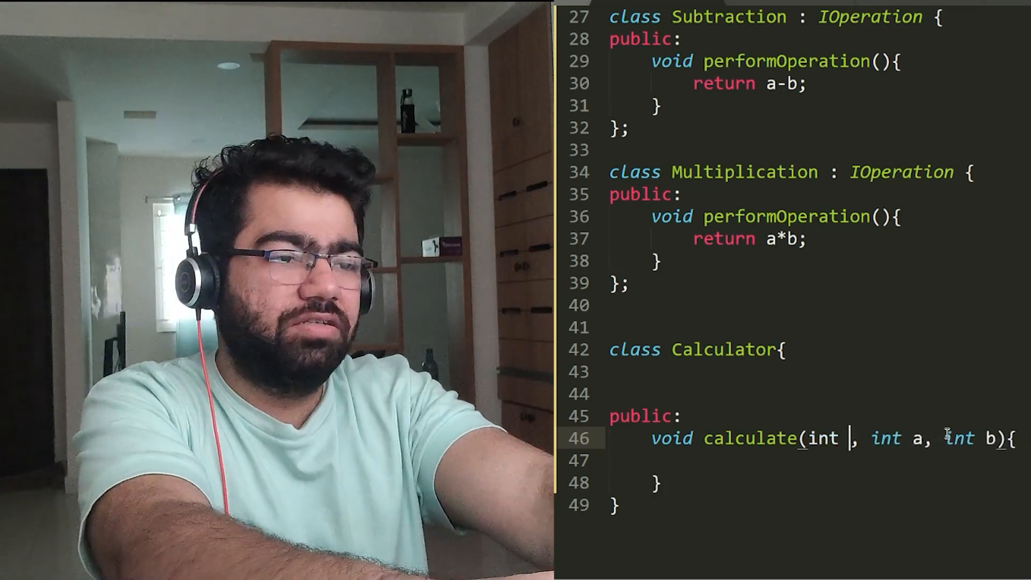
pyautogui.write('IOperation operati')
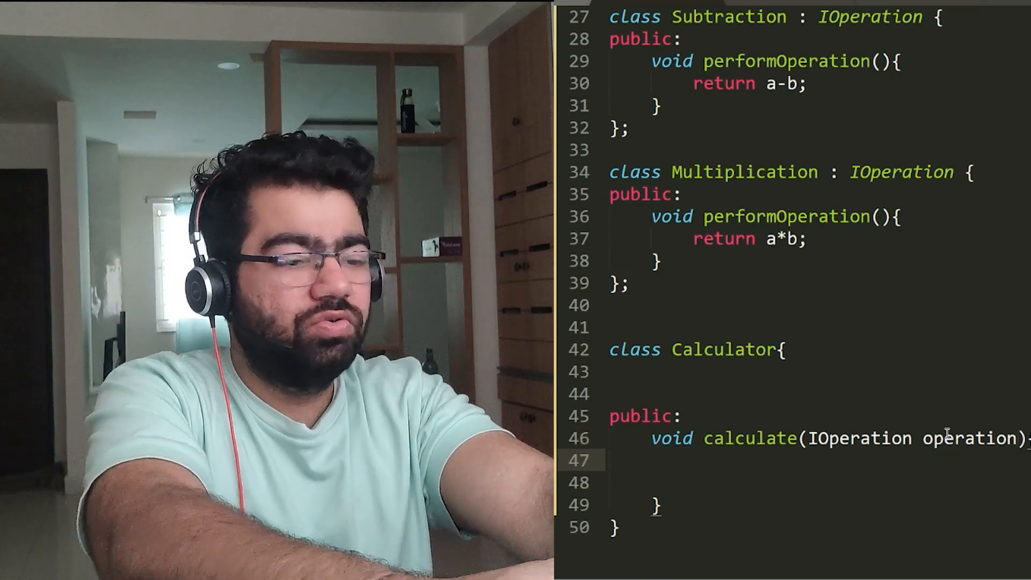
pyautogui.write('operation.c')
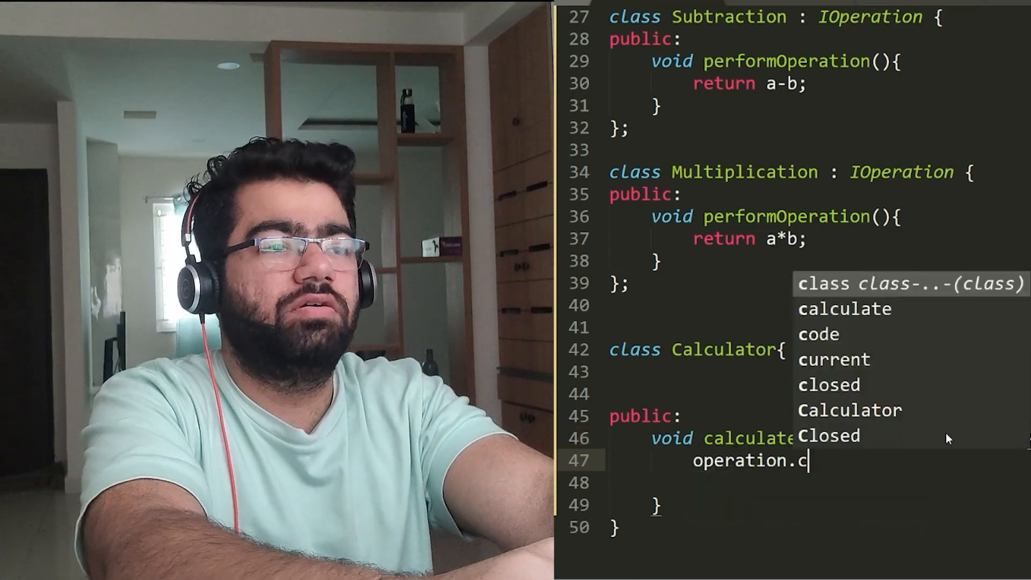
pyautogui.write('performOperation')
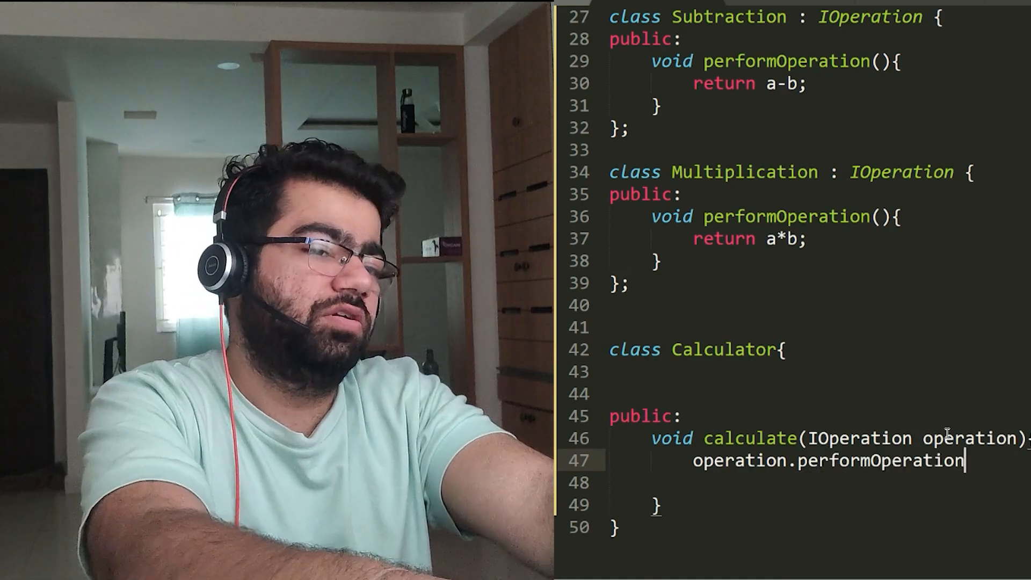
pyautogui.write('()')
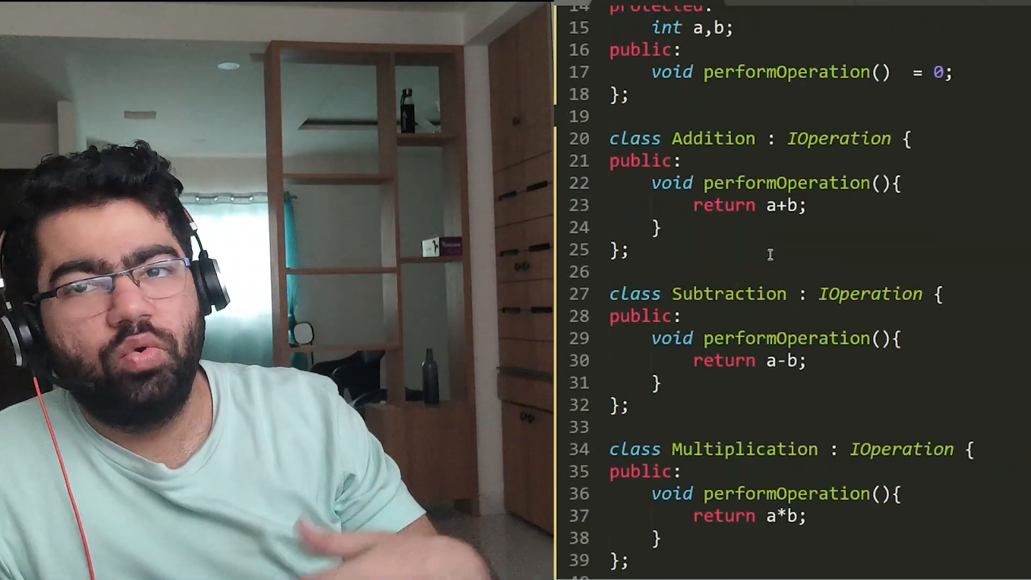
pyautogui.scroll(-3)
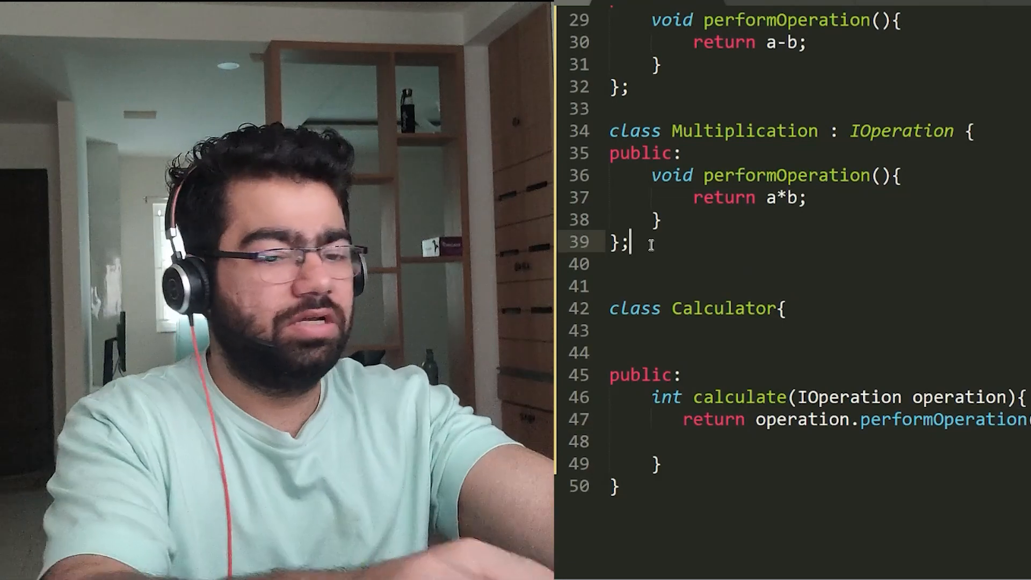
pyautogui.write('class')
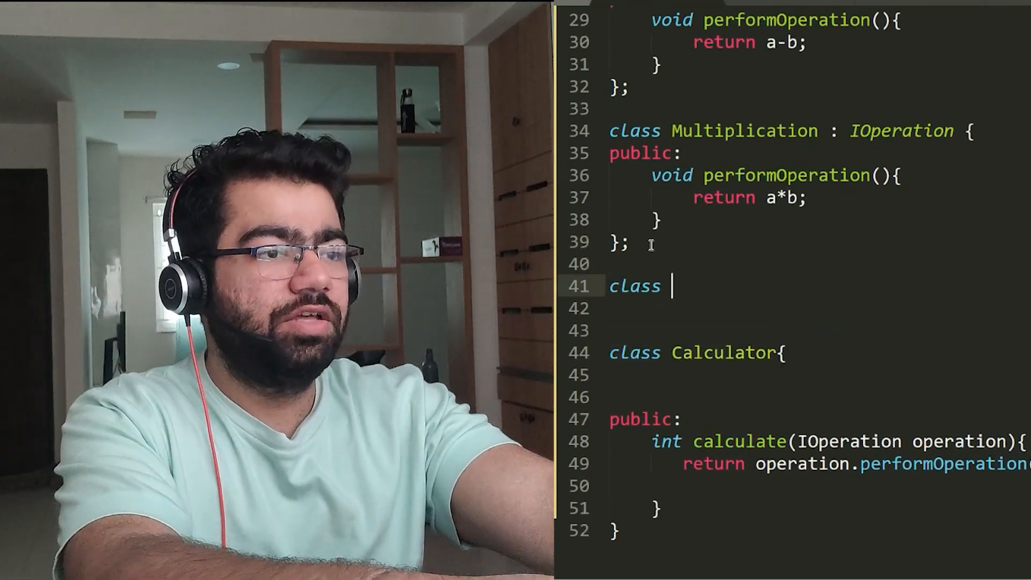
pyautogui.write('Division :m')
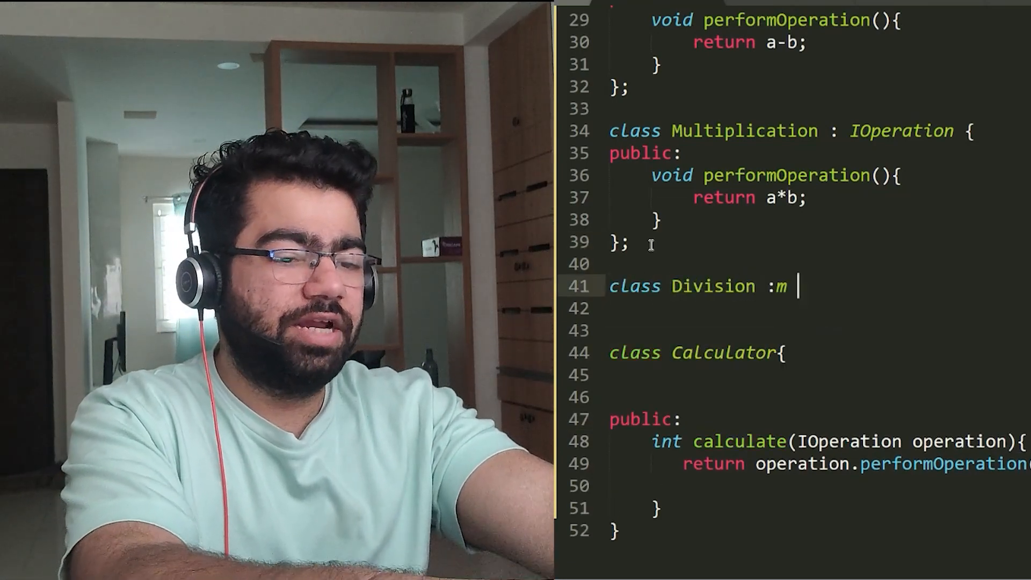
pyautogui.write('Ioperation{')
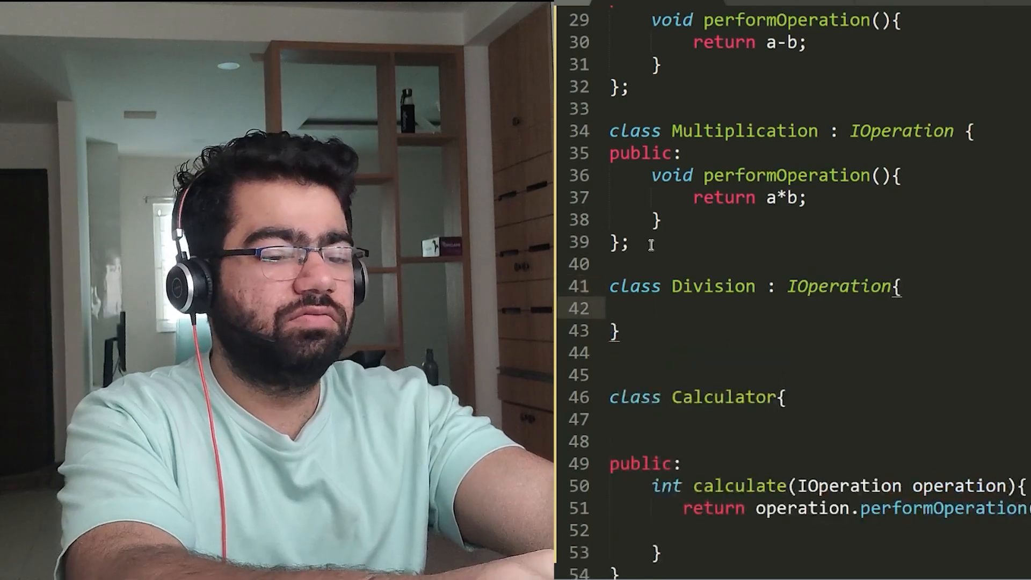
pyautogui.write('public:')
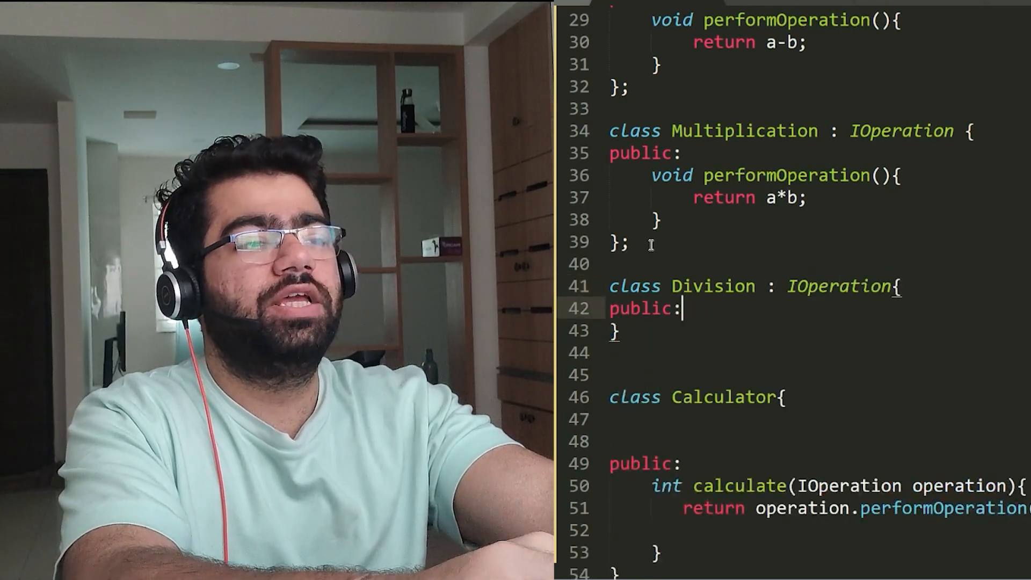
pyautogui.write('void performOperation(){')
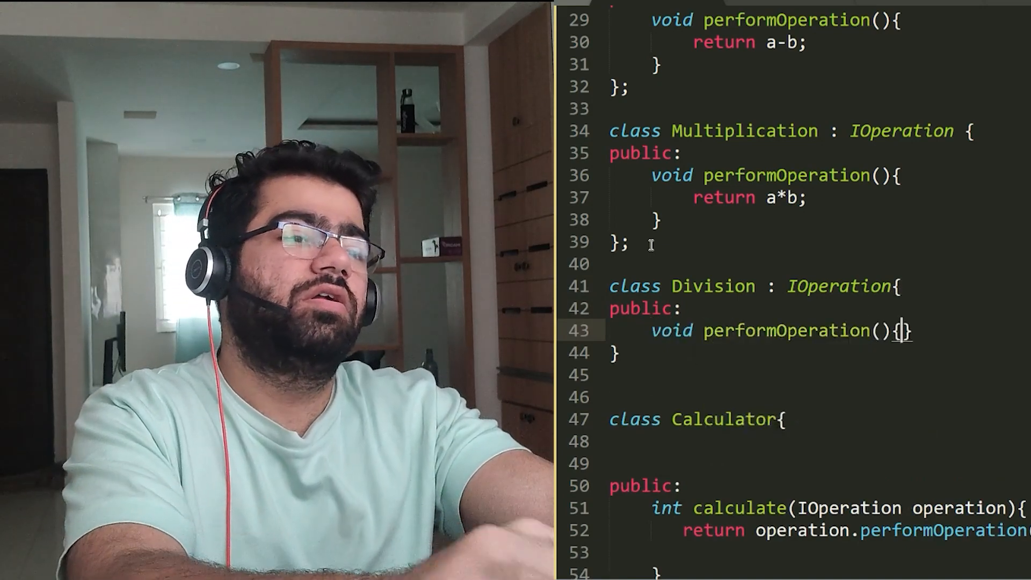
pyautogui.write('reur')
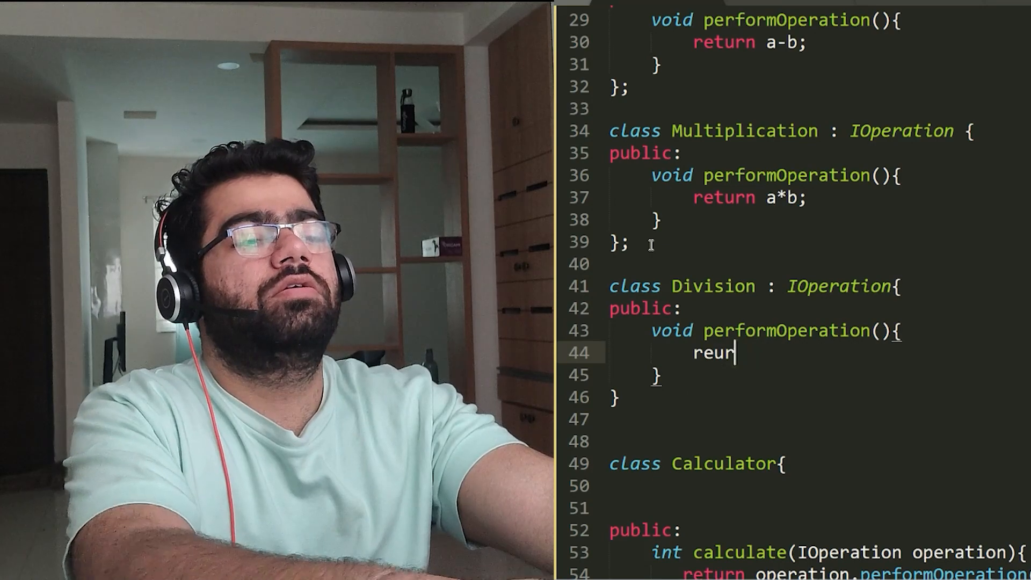
pyautogui.write('return a/b;')
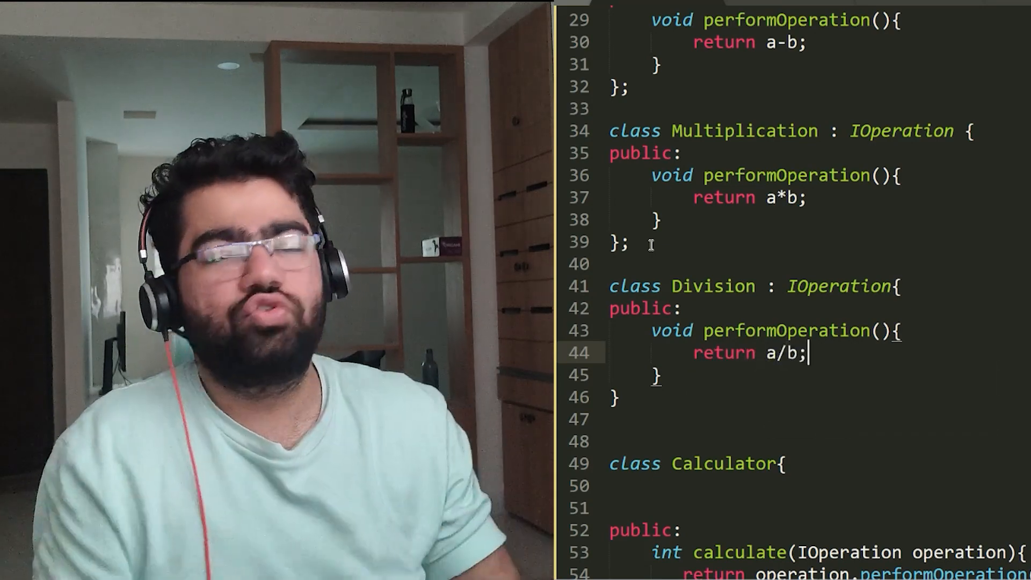